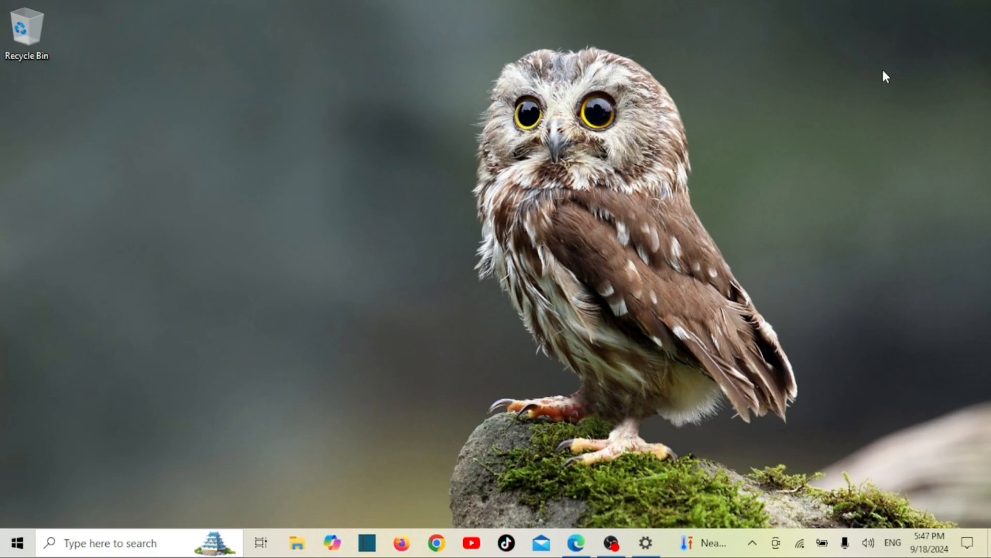
Step: Launch an administrator Command Prompt from the taskbar search using cmd
left_click(119, 543)
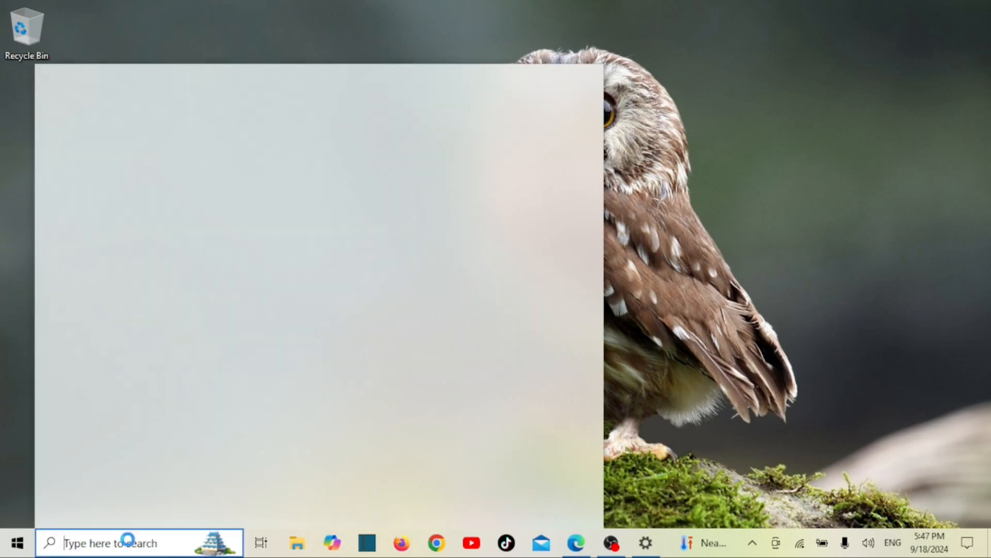
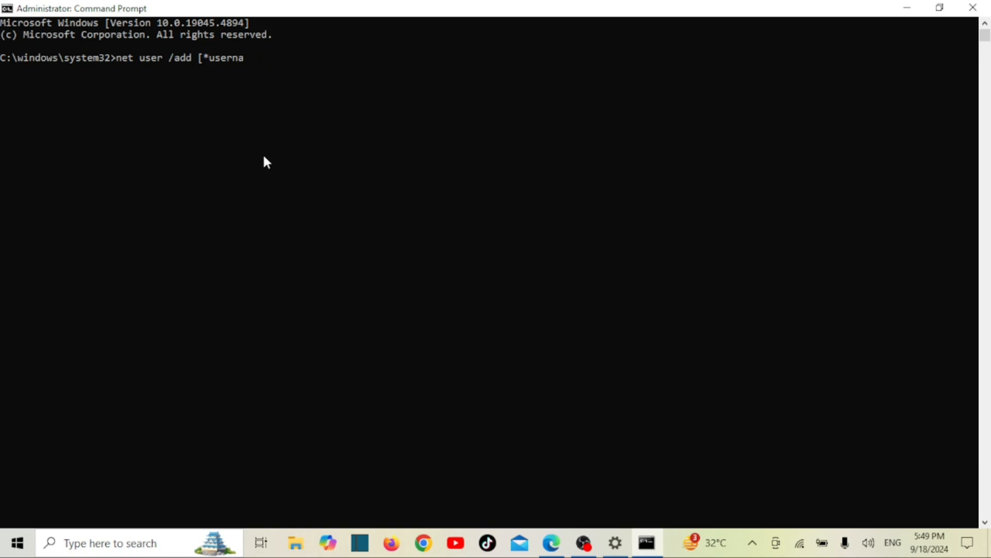
key("Backspace")
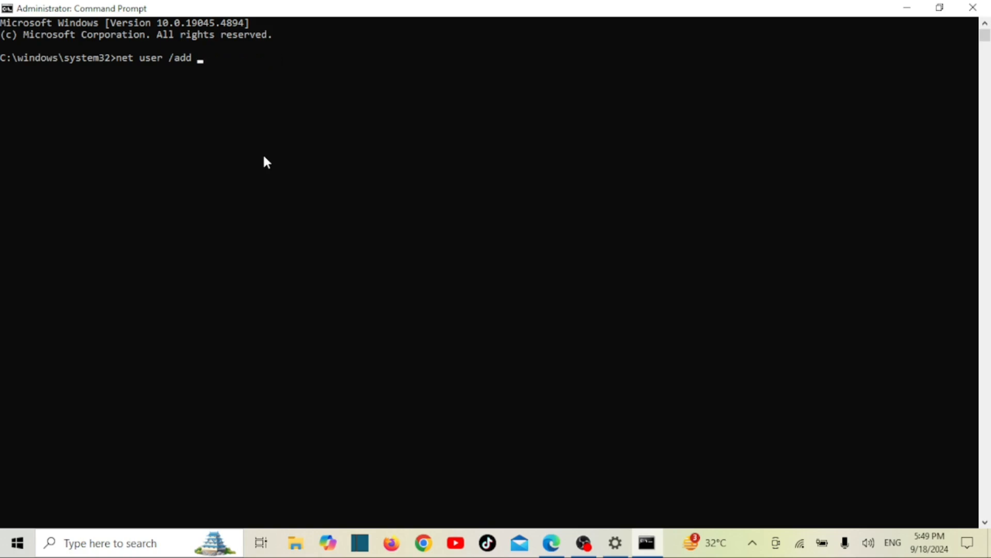
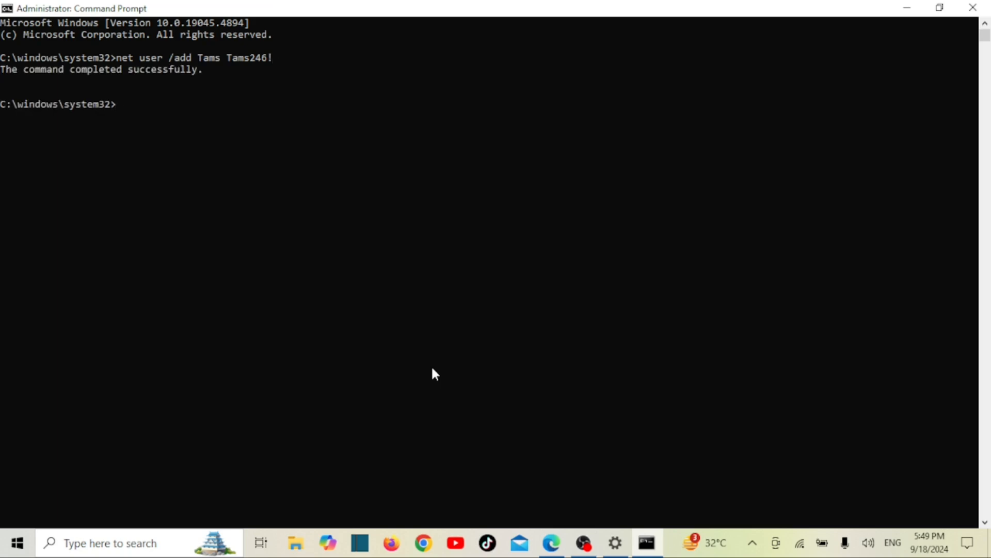
mouse_move(443, 385)
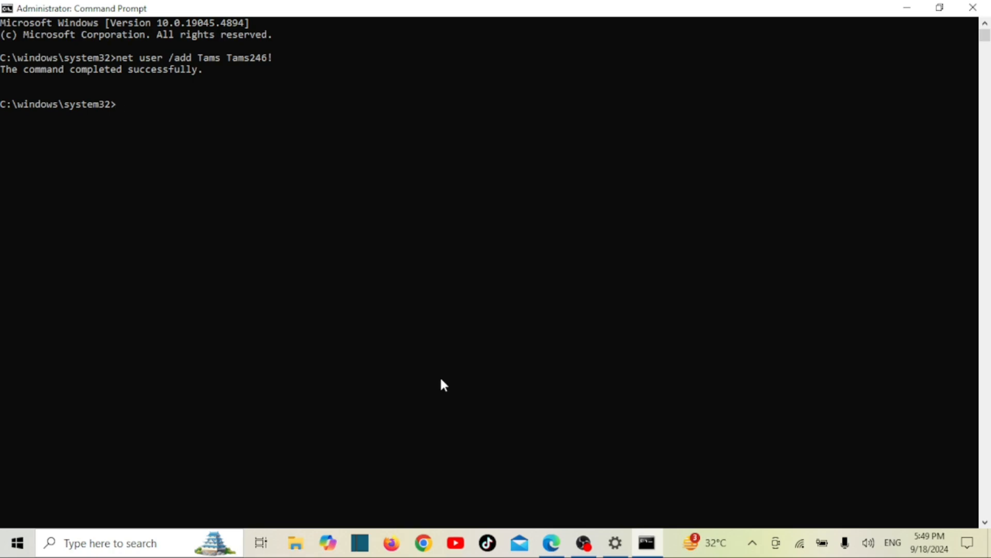
Step: Add Tams to the local administrators group with net localgroup ... /add
type("net localgroup administrators [username] /add")
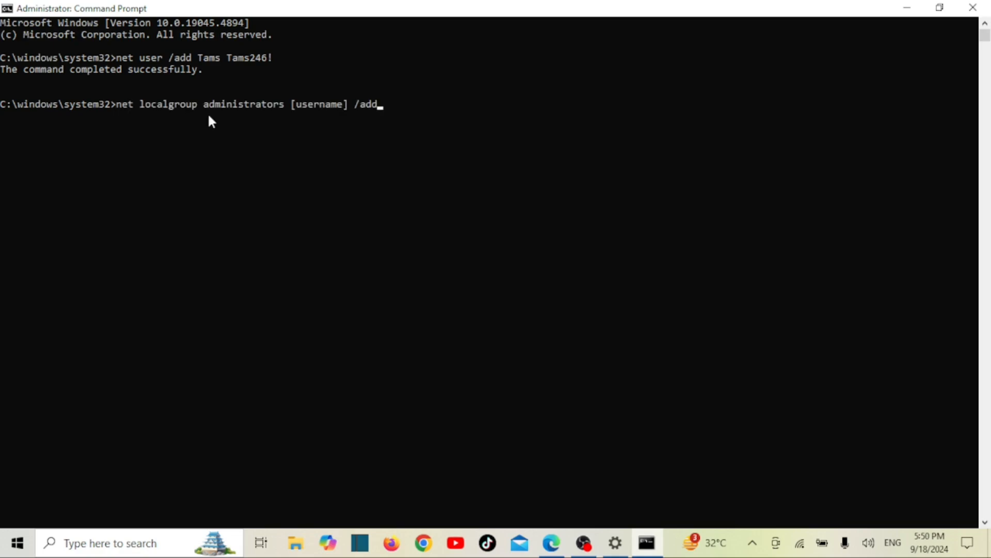
mouse_move(327, 272)
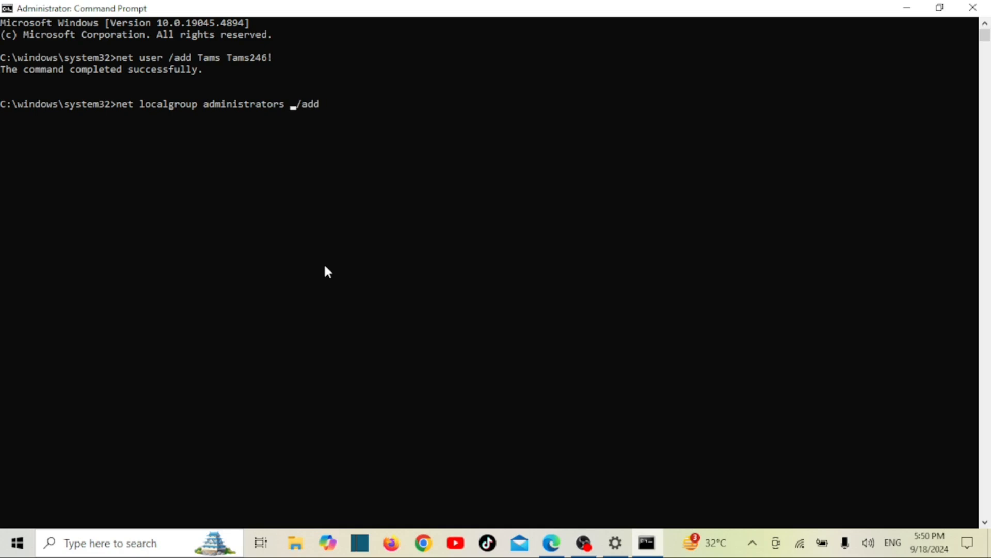
type("Tam")
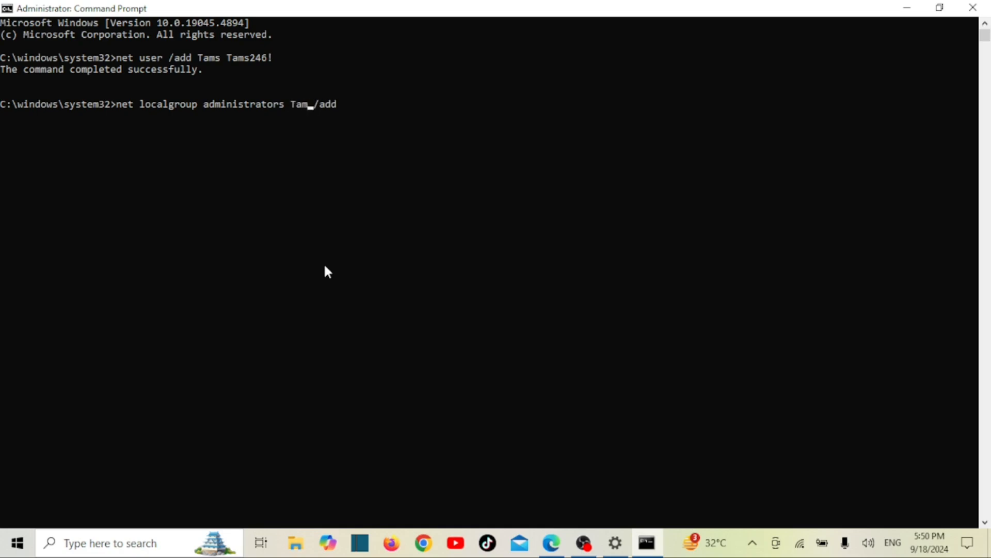
type("s")
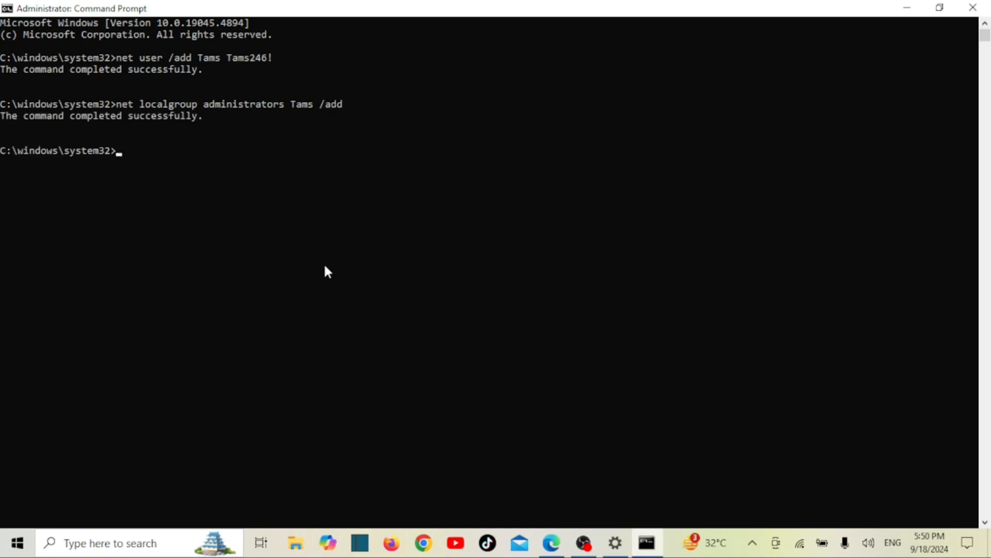
type("net")
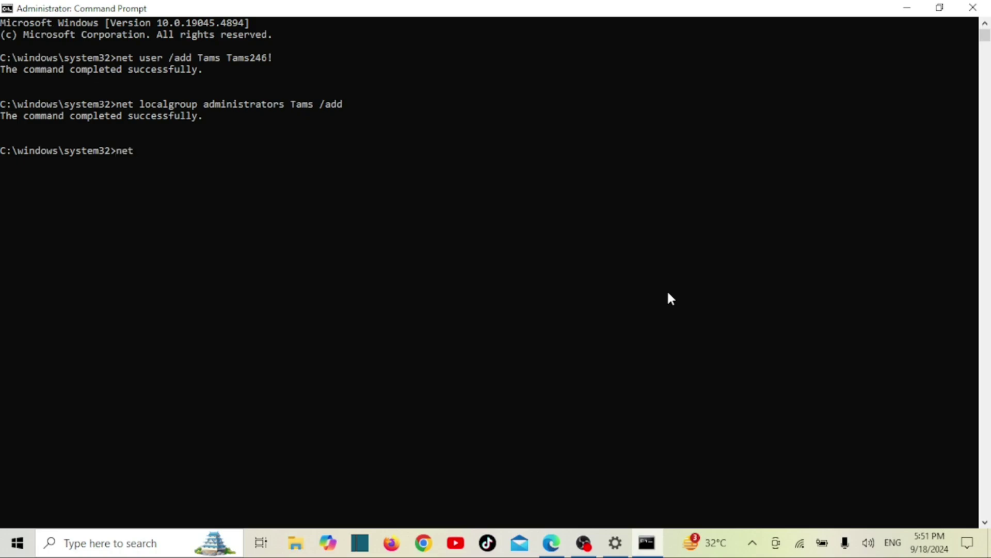
Step: Run net user and confirm Tams appears in the account list
type("user")
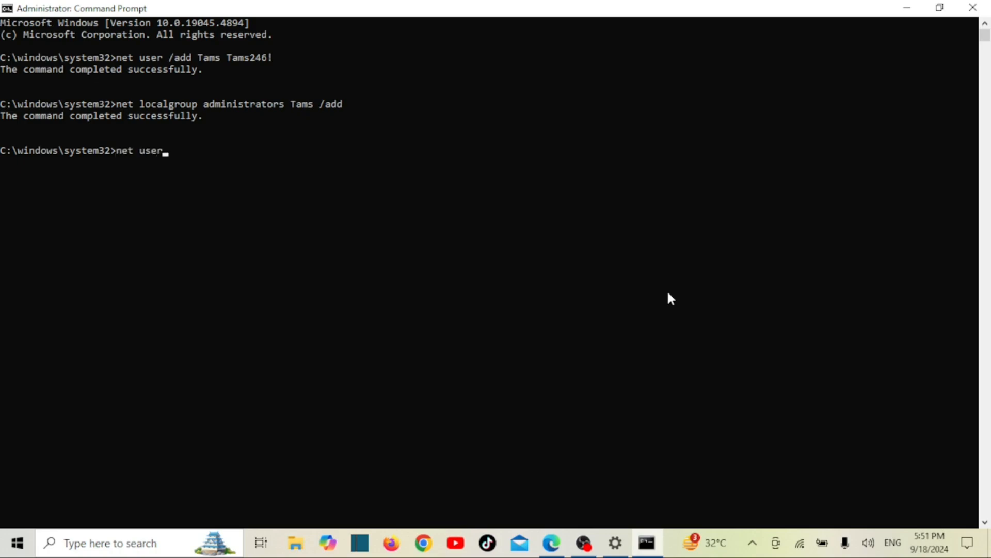
key("Enter")
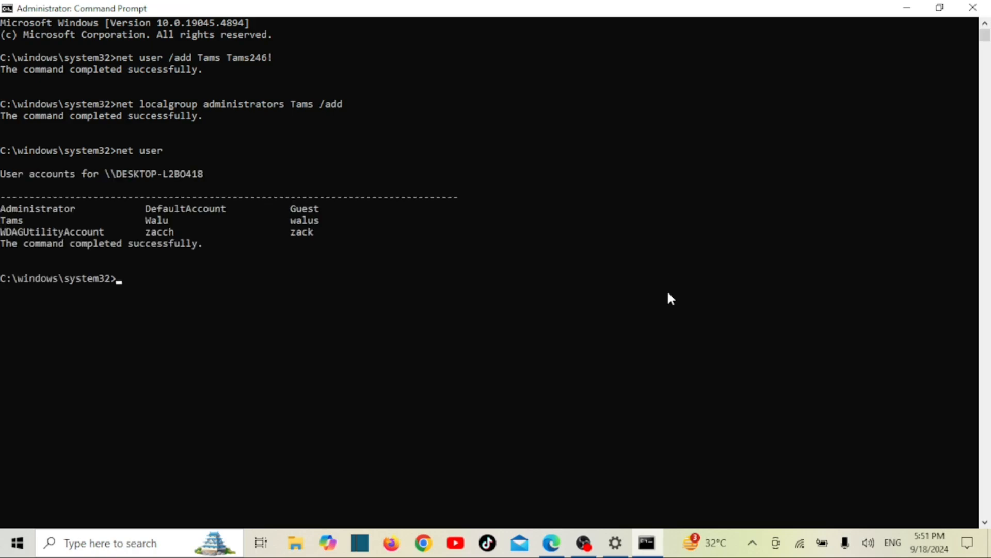
mouse_move(485, 282)
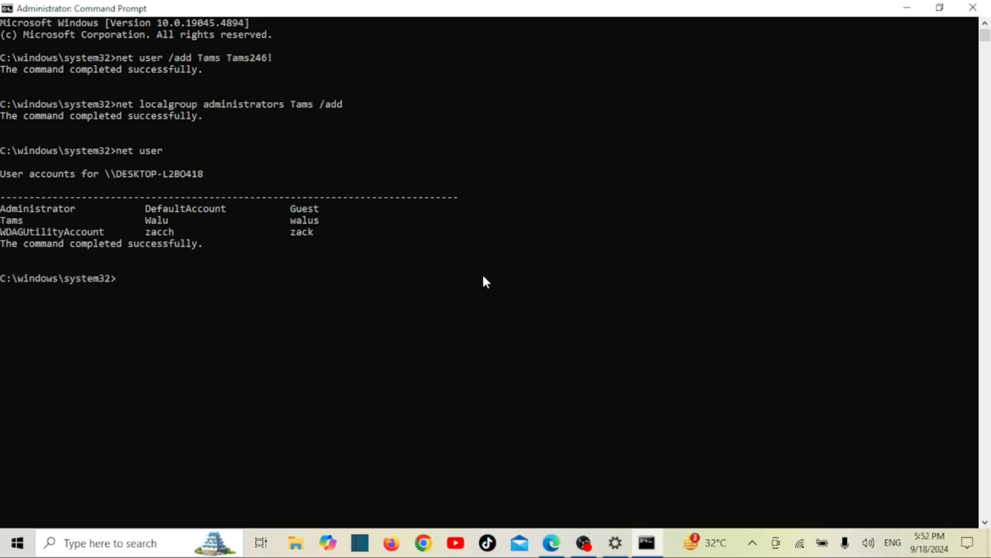
mouse_move(457, 289)
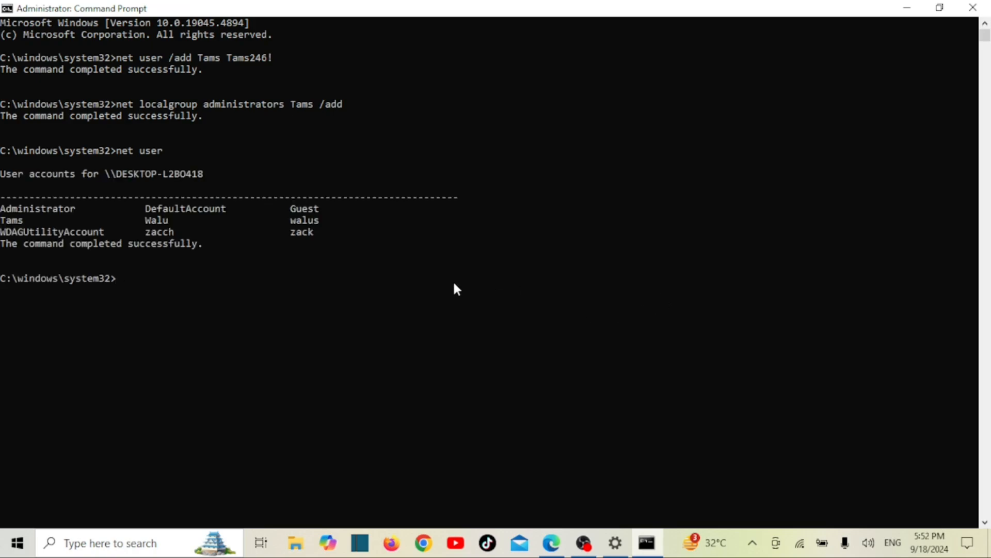
mouse_move(434, 298)
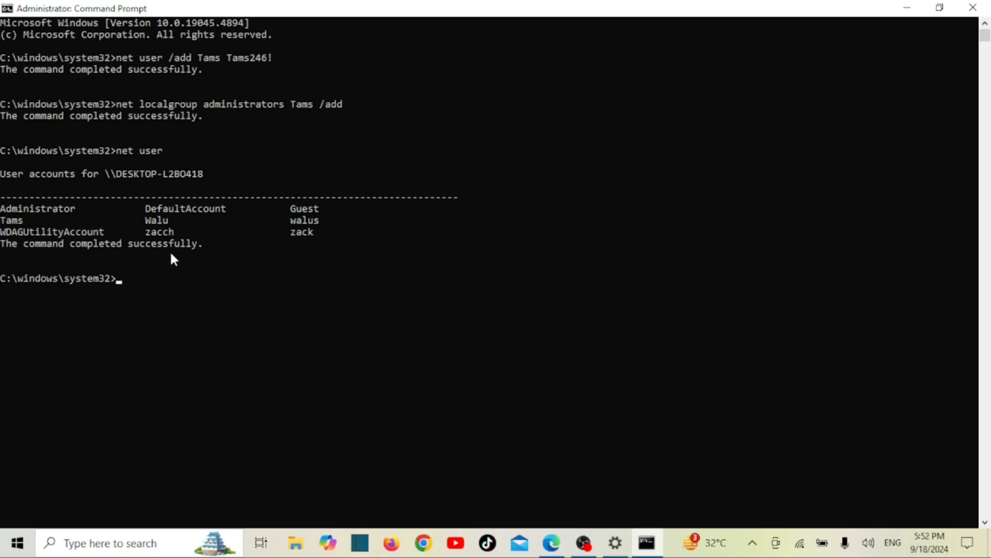
double_click(11, 219)
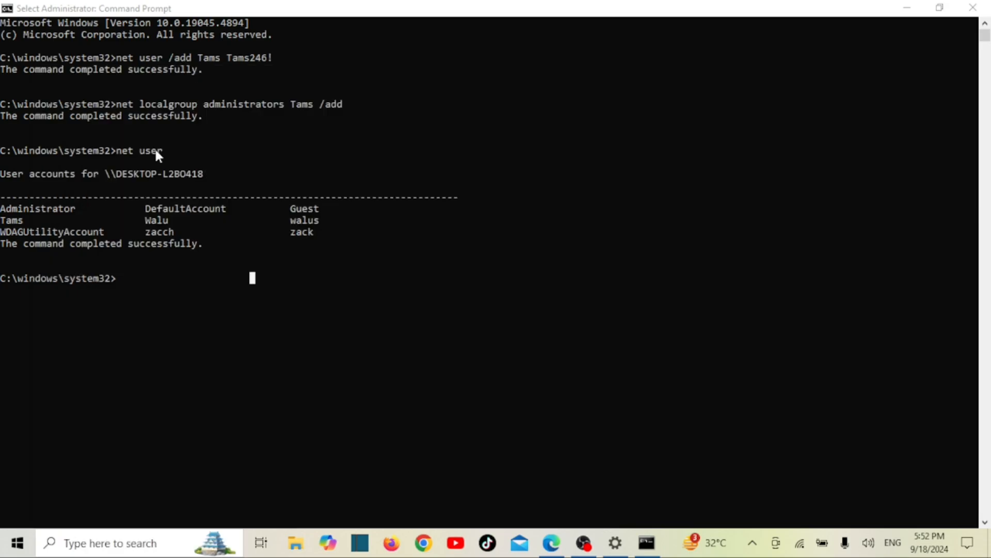
mouse_move(369, 173)
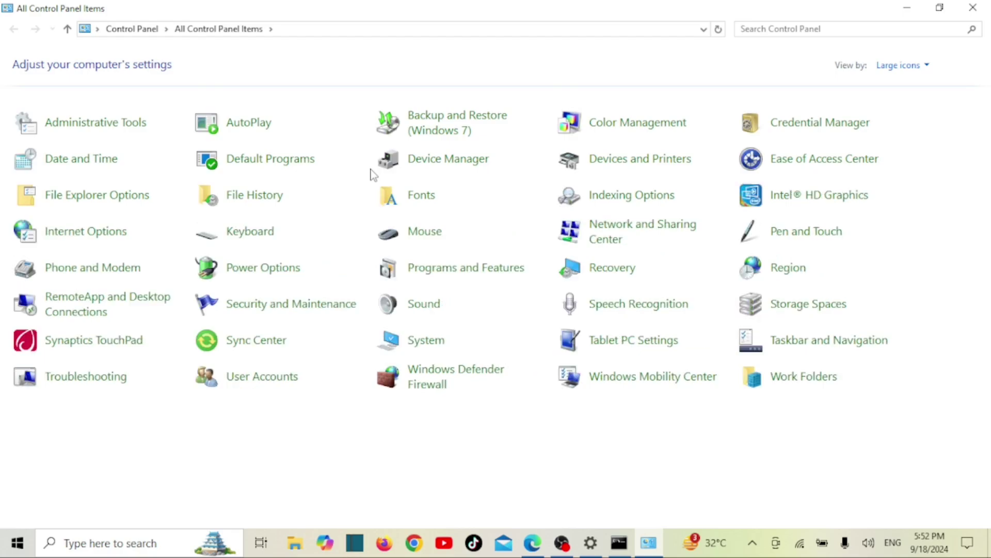
mouse_move(244, 413)
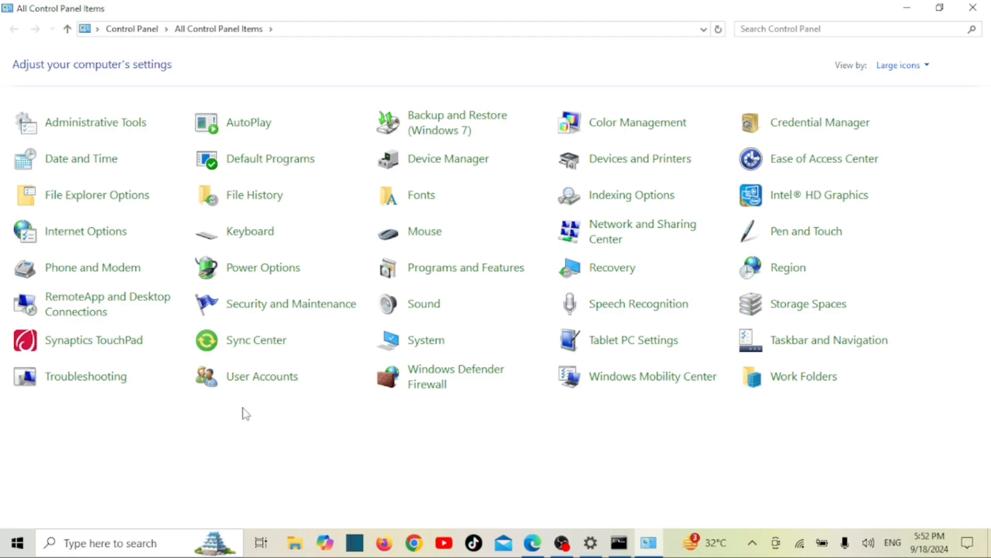
mouse_move(262, 375)
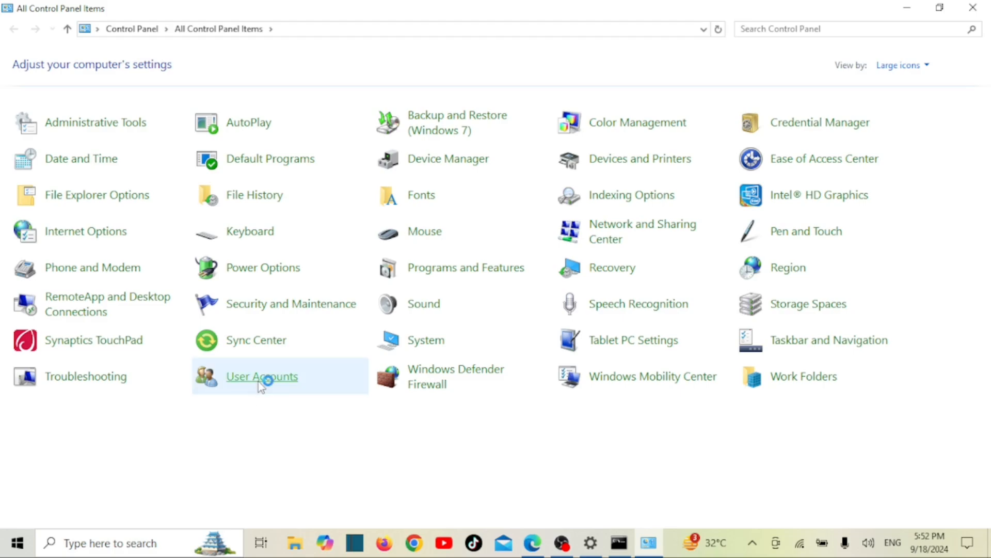
Step: Go to User Accounts in All Control Panel Items
left_click(262, 376)
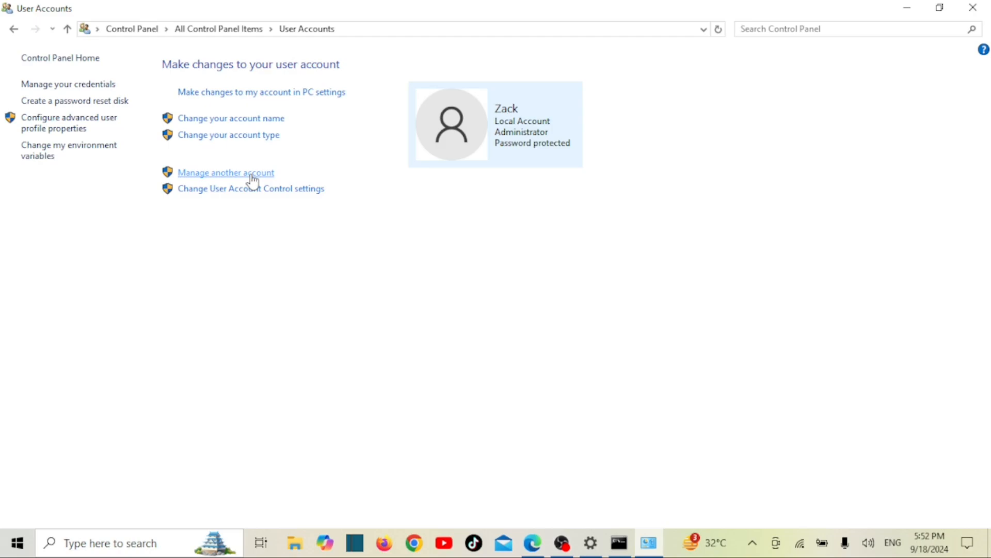
Step: View Manage Accounts, showing Tams as Local Account, Administrator
left_click(225, 172)
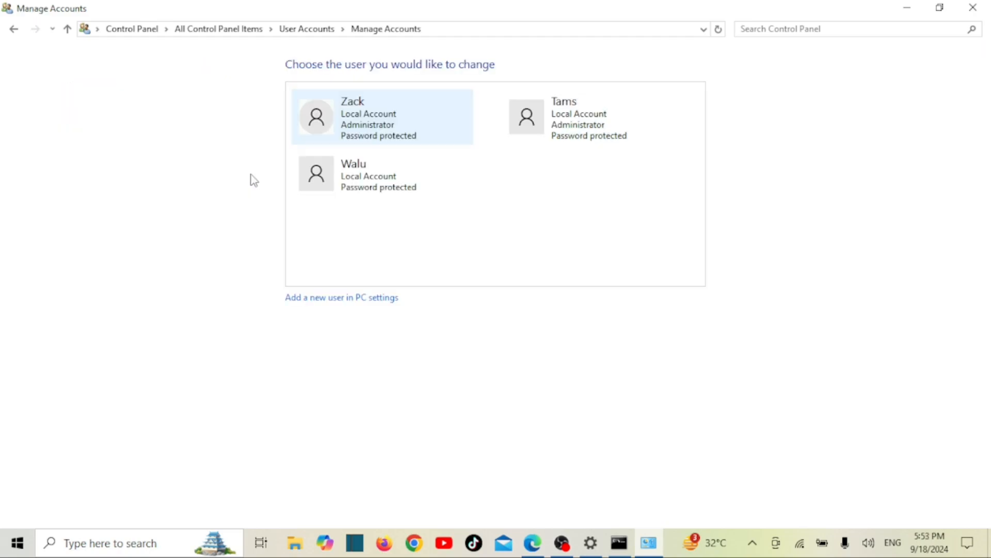
mouse_move(371, 252)
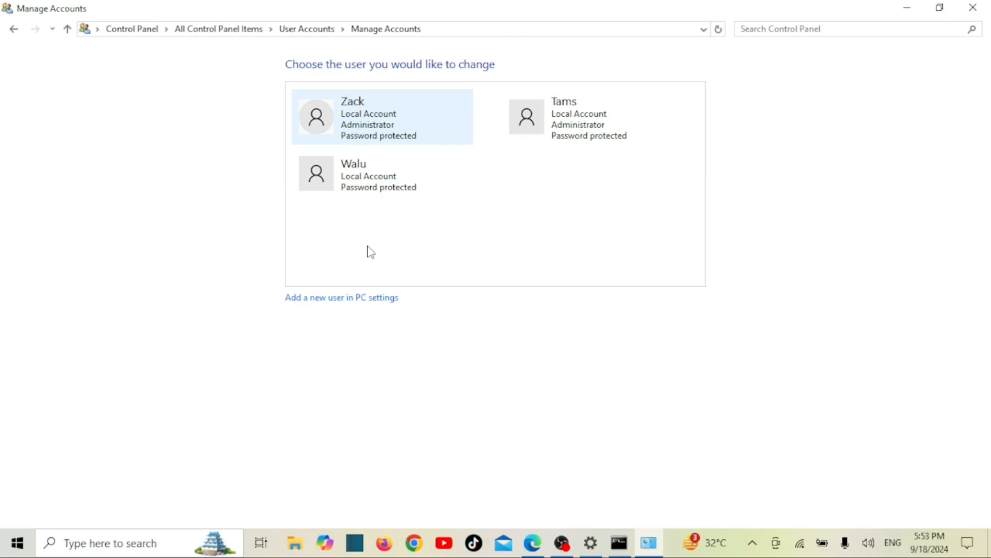
mouse_move(584, 115)
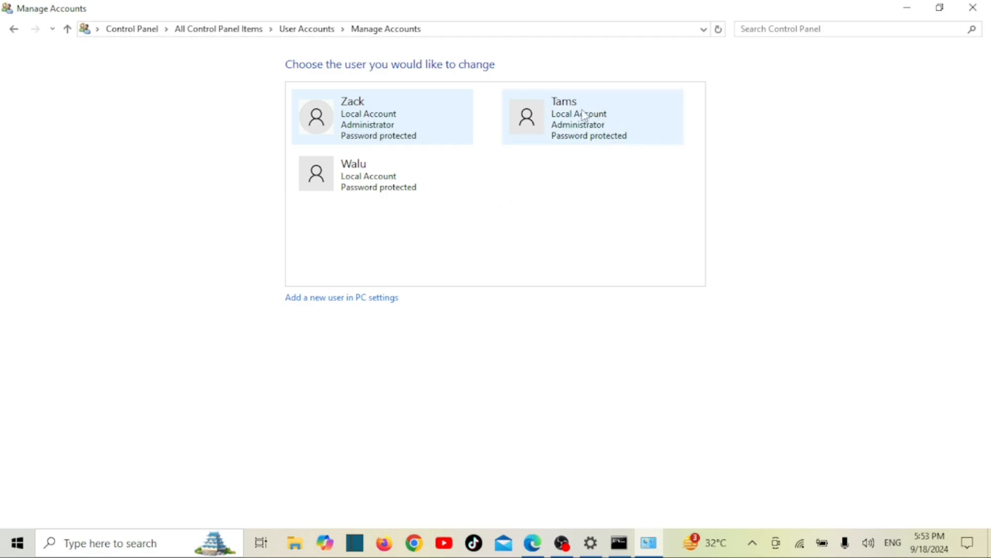
mouse_move(643, 132)
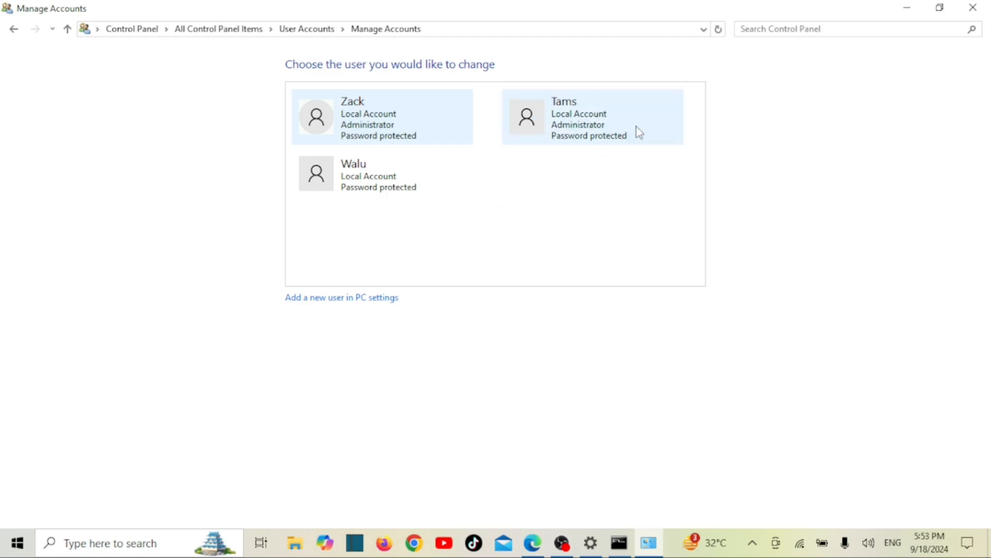